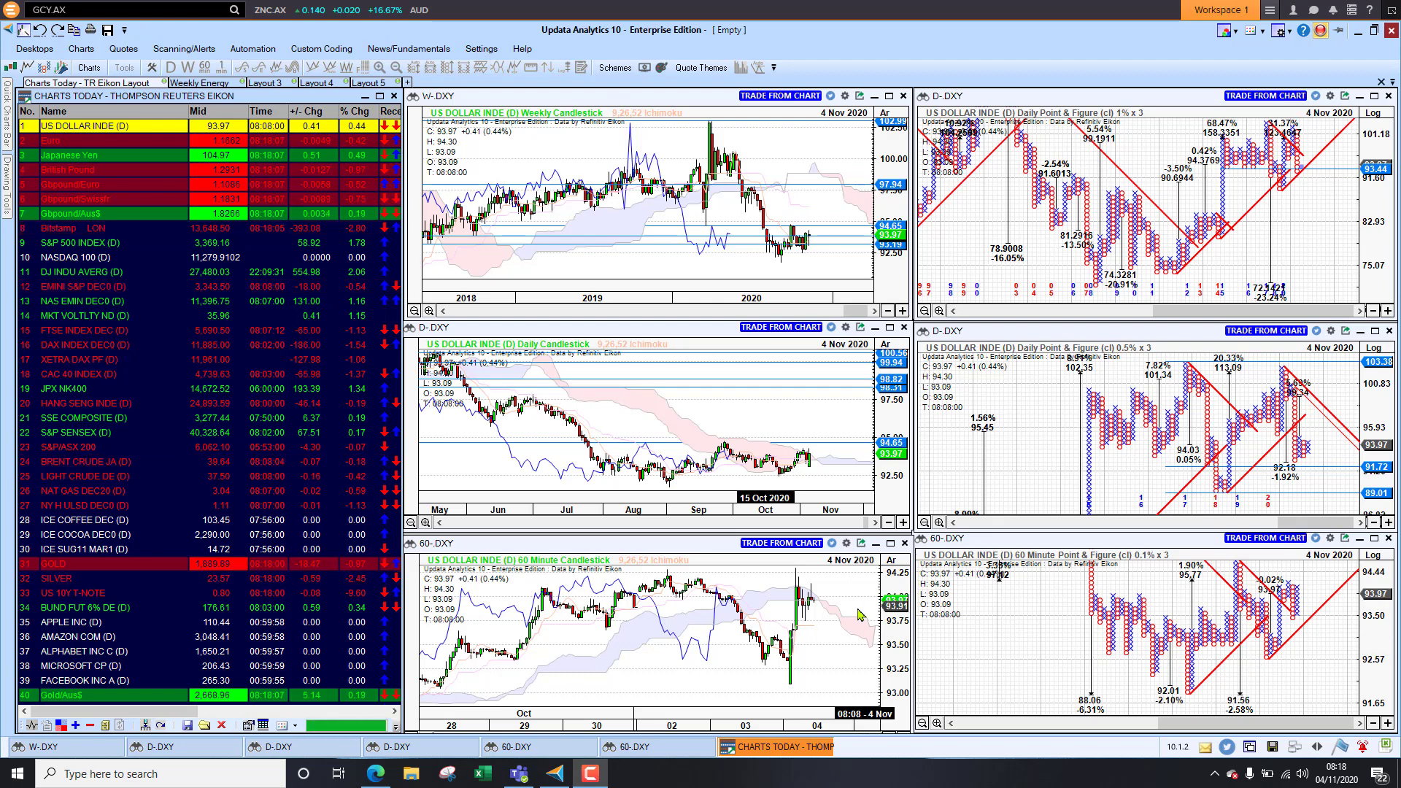
{"action": "mouse_move", "coordinate": [751, 413]}
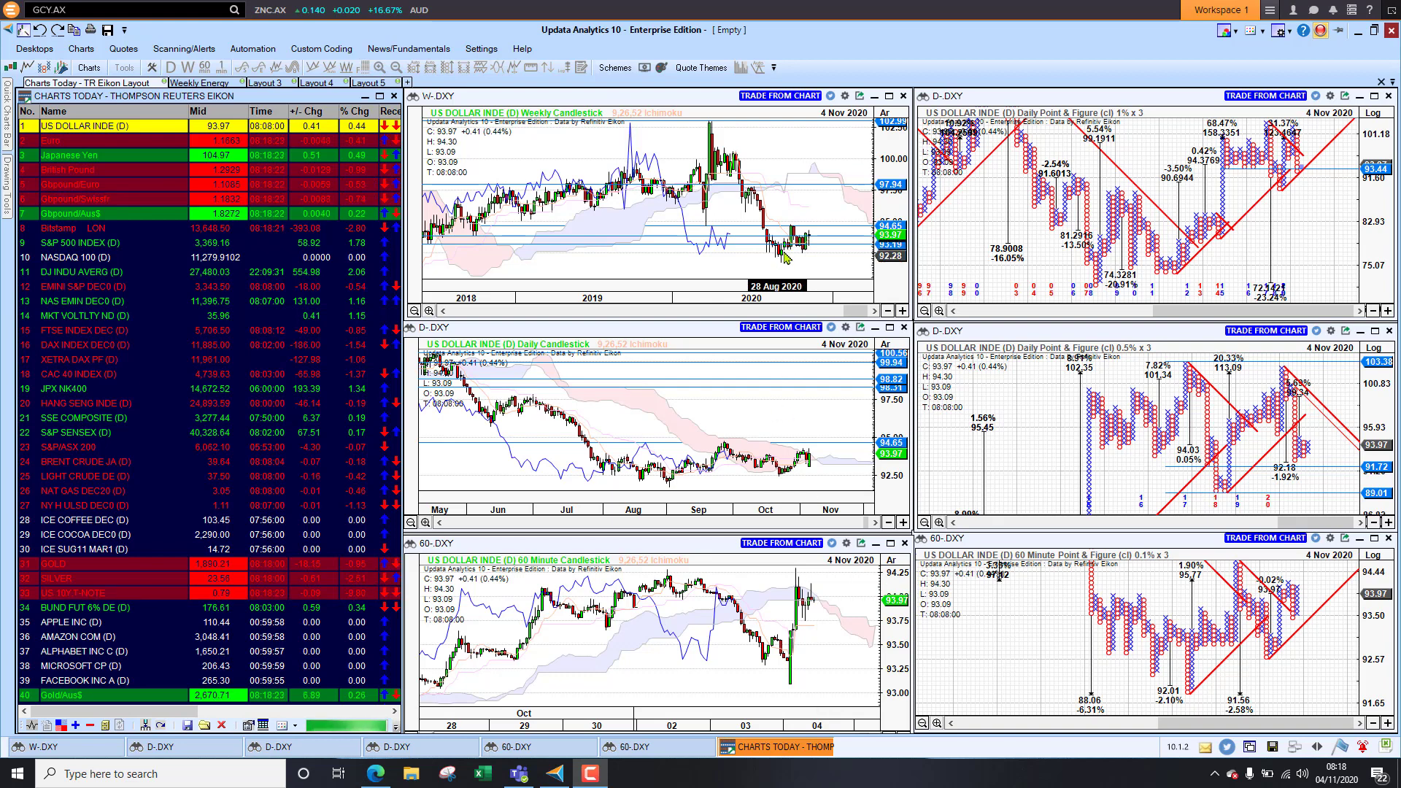
{"action": "mouse_move", "coordinate": [711, 264]}
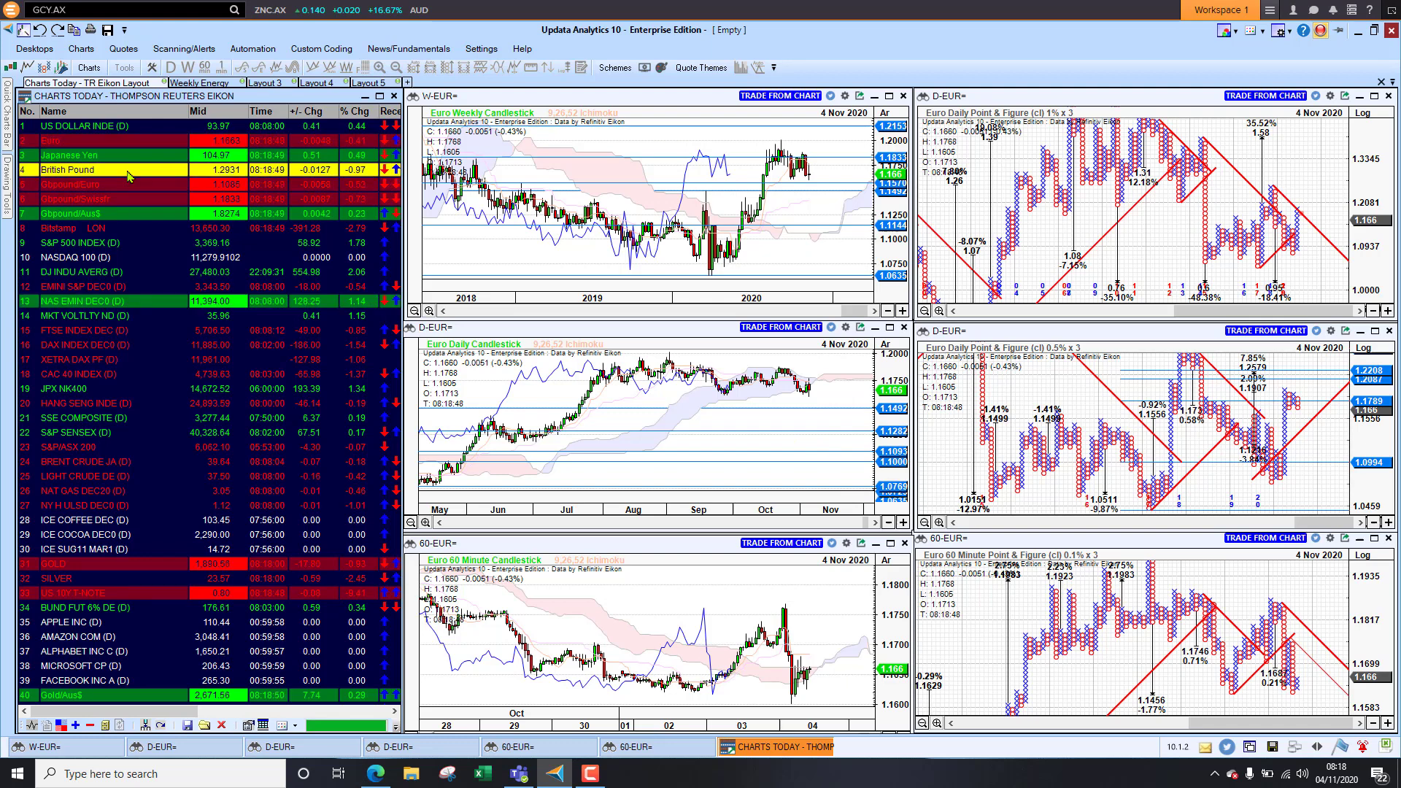
Load the SSE Composite index into all six linked weekly, daily and 60-minute panes
{"action": "left_click", "coordinate": [67, 169]}
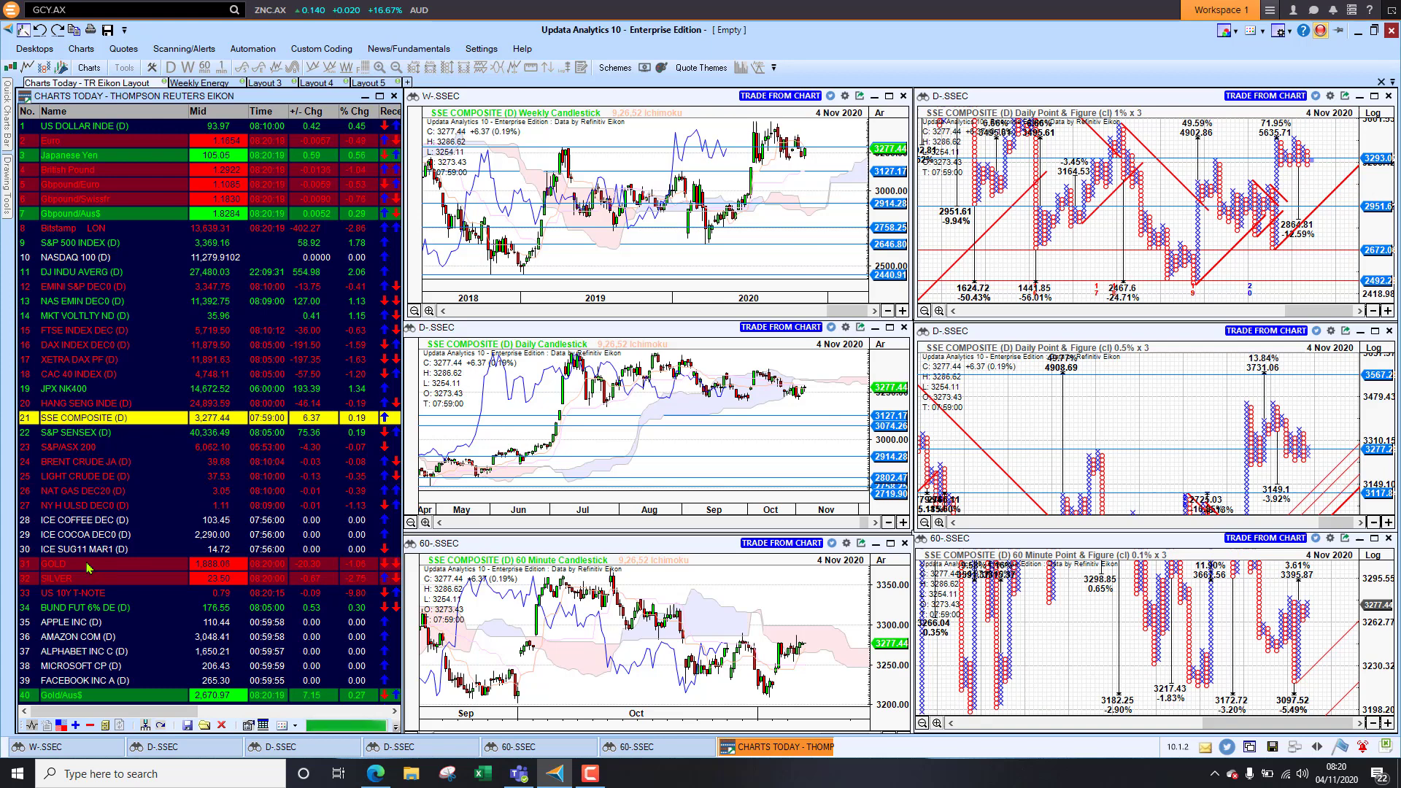
Load the US 10Y T-NOTE into every linked candlestick and point-and-figure pane
{"action": "left_click", "coordinate": [84, 564]}
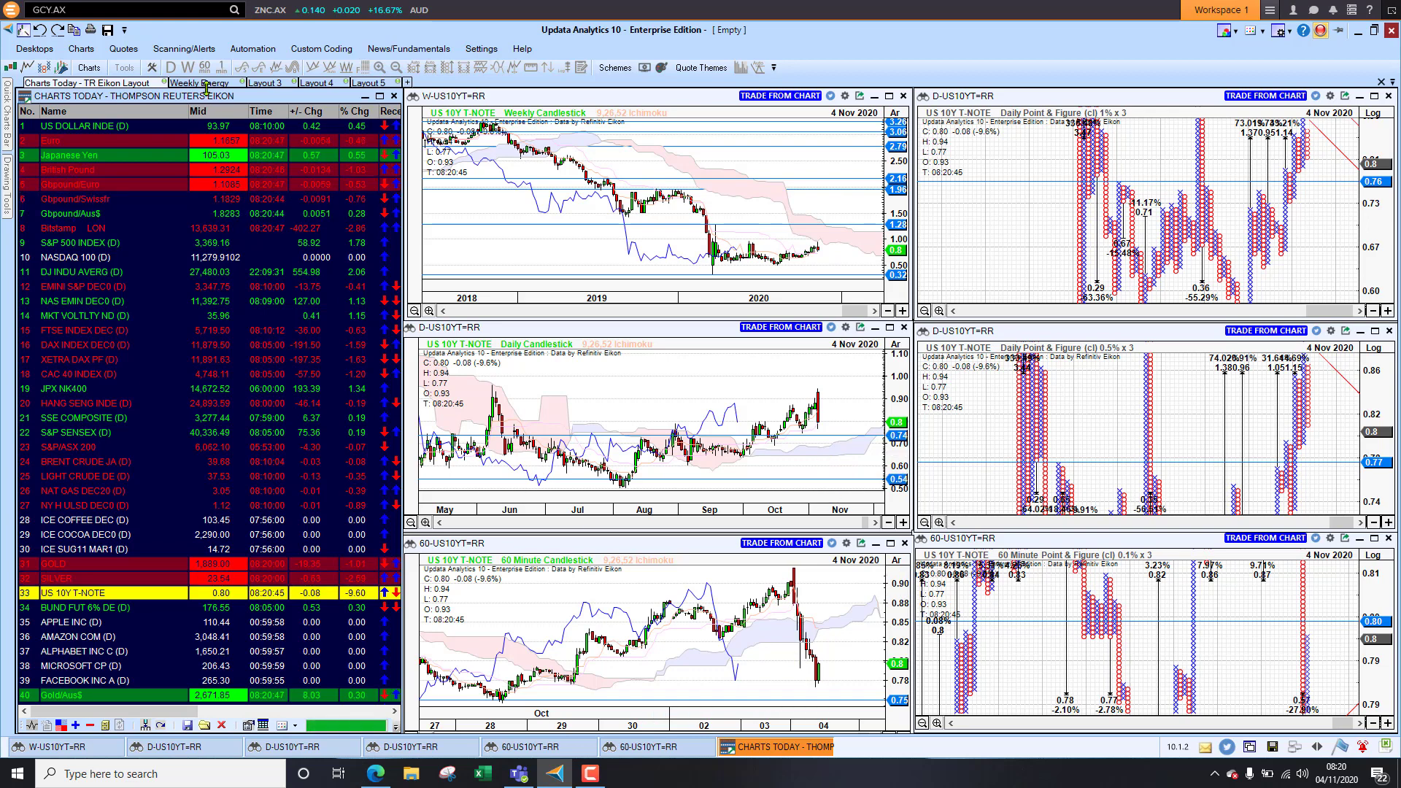
Switch to the Weekly TnT Brent Crude layout and load NAT GAS DEC20 into the 1-minute point-and-figure chart
{"action": "left_click", "coordinate": [204, 81]}
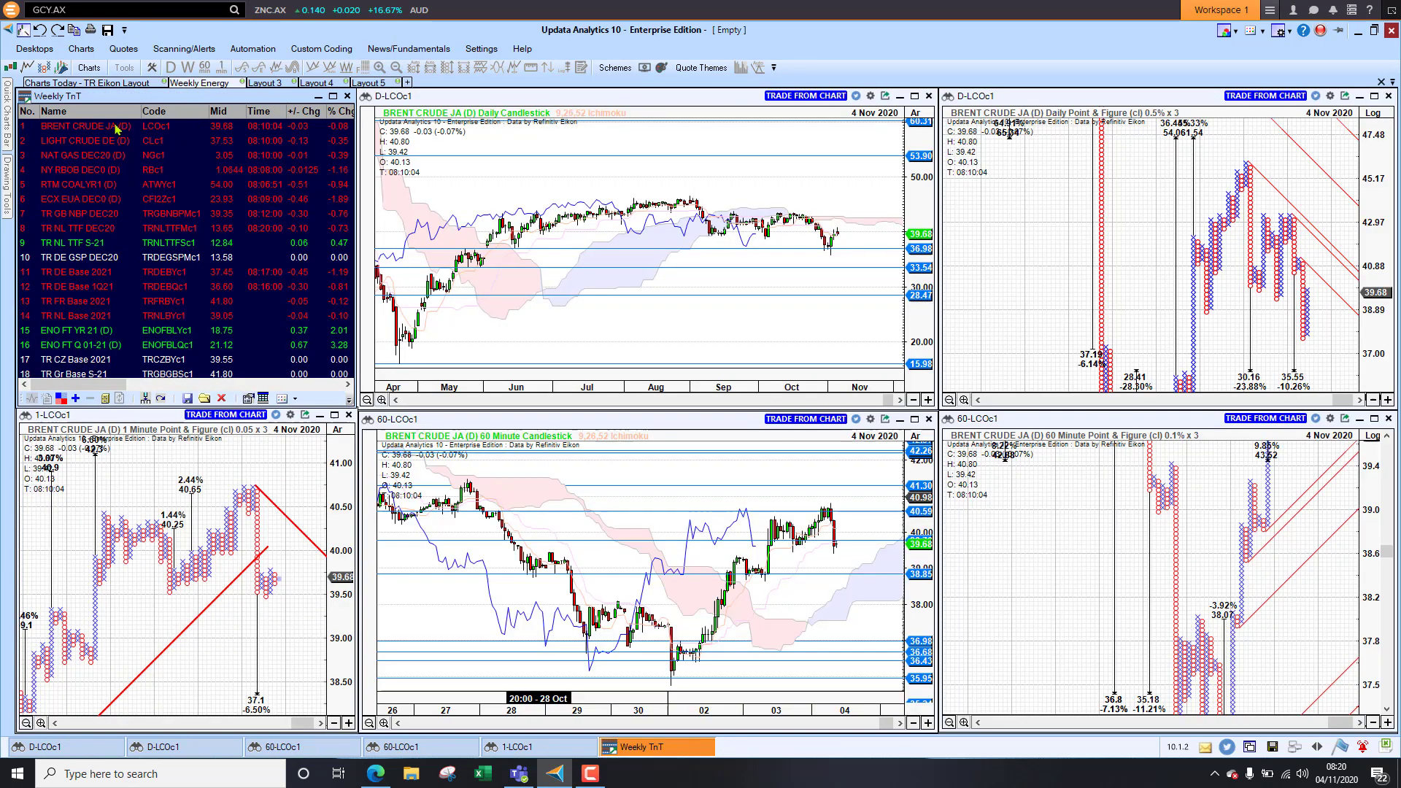
{"action": "mouse_move", "coordinate": [96, 132]}
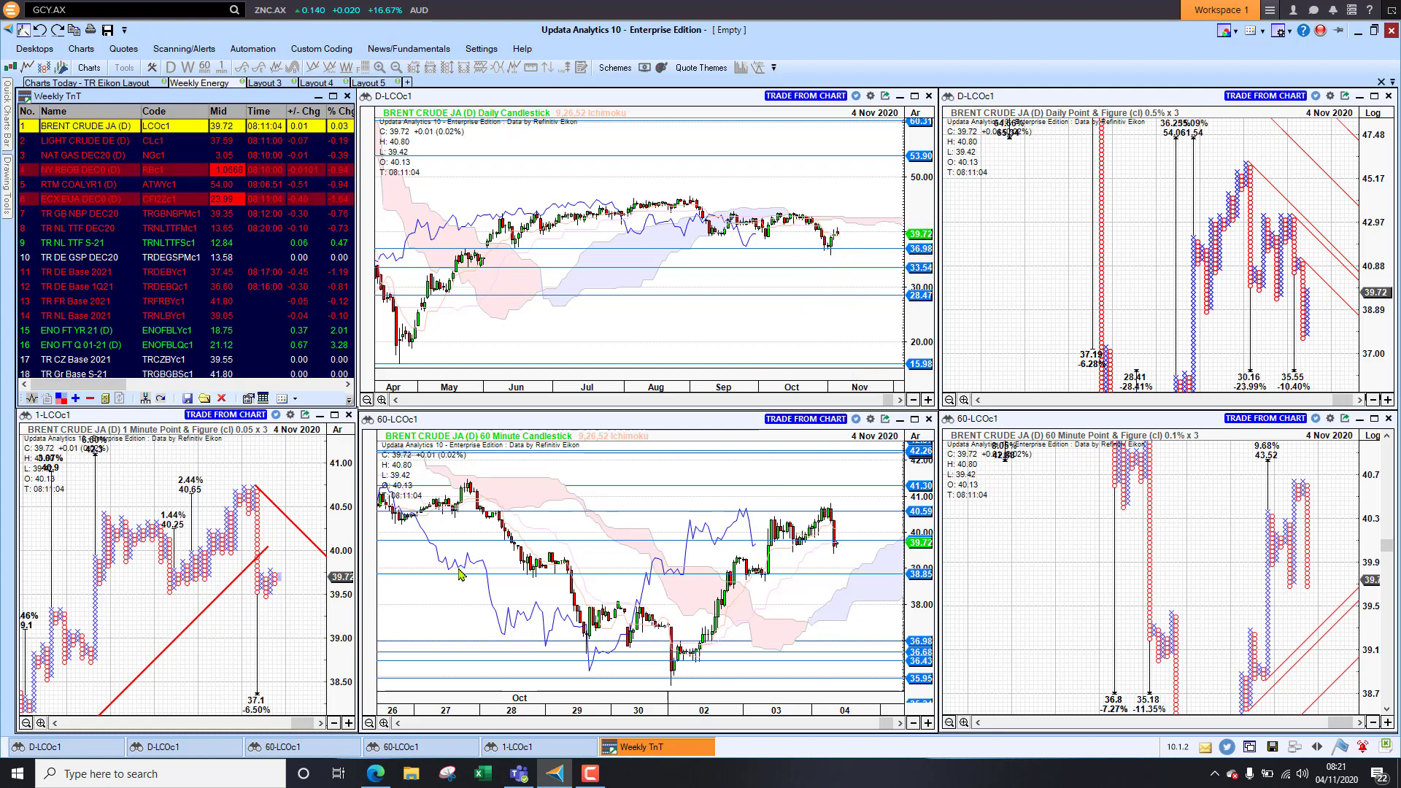
{"action": "mouse_move", "coordinate": [461, 660]}
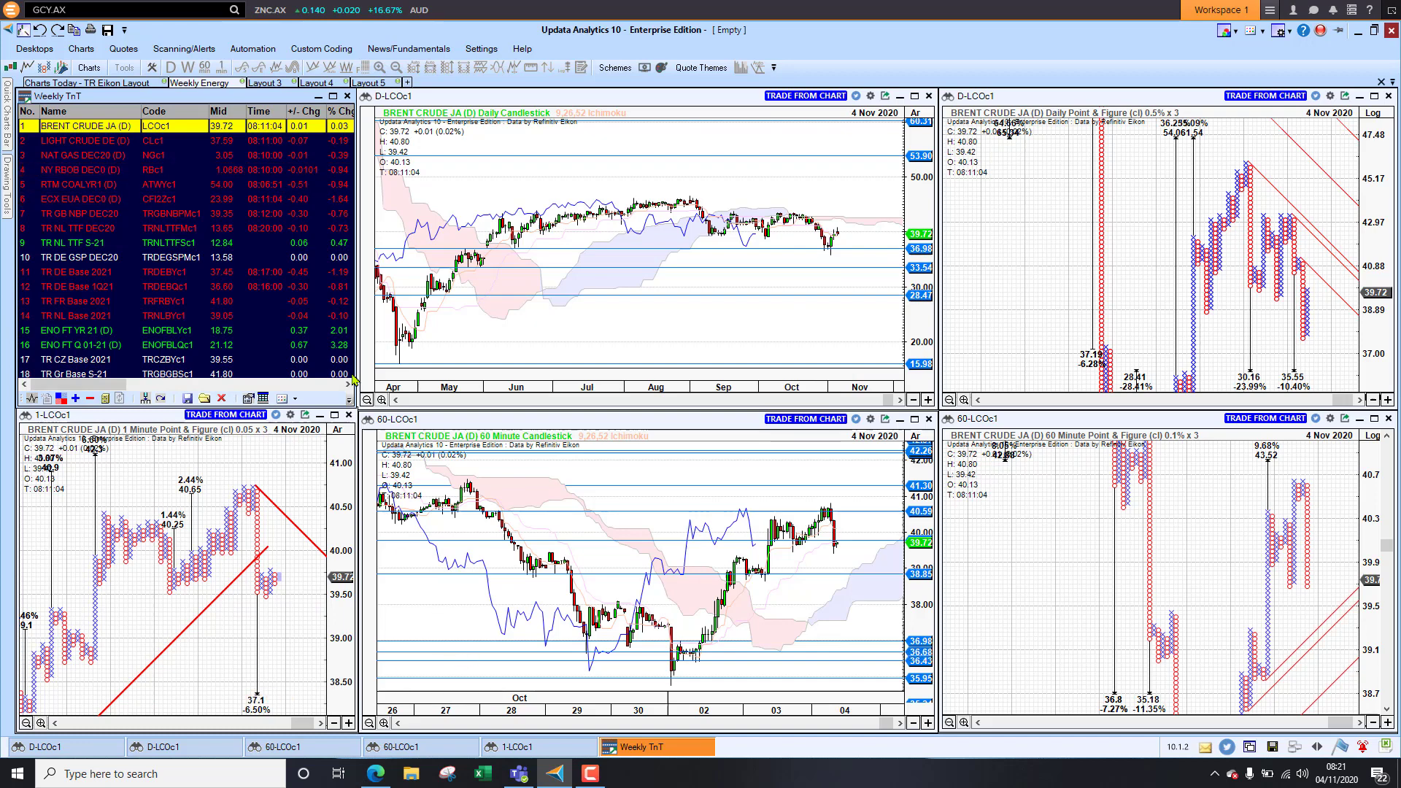
{"action": "mouse_move", "coordinate": [81, 159]}
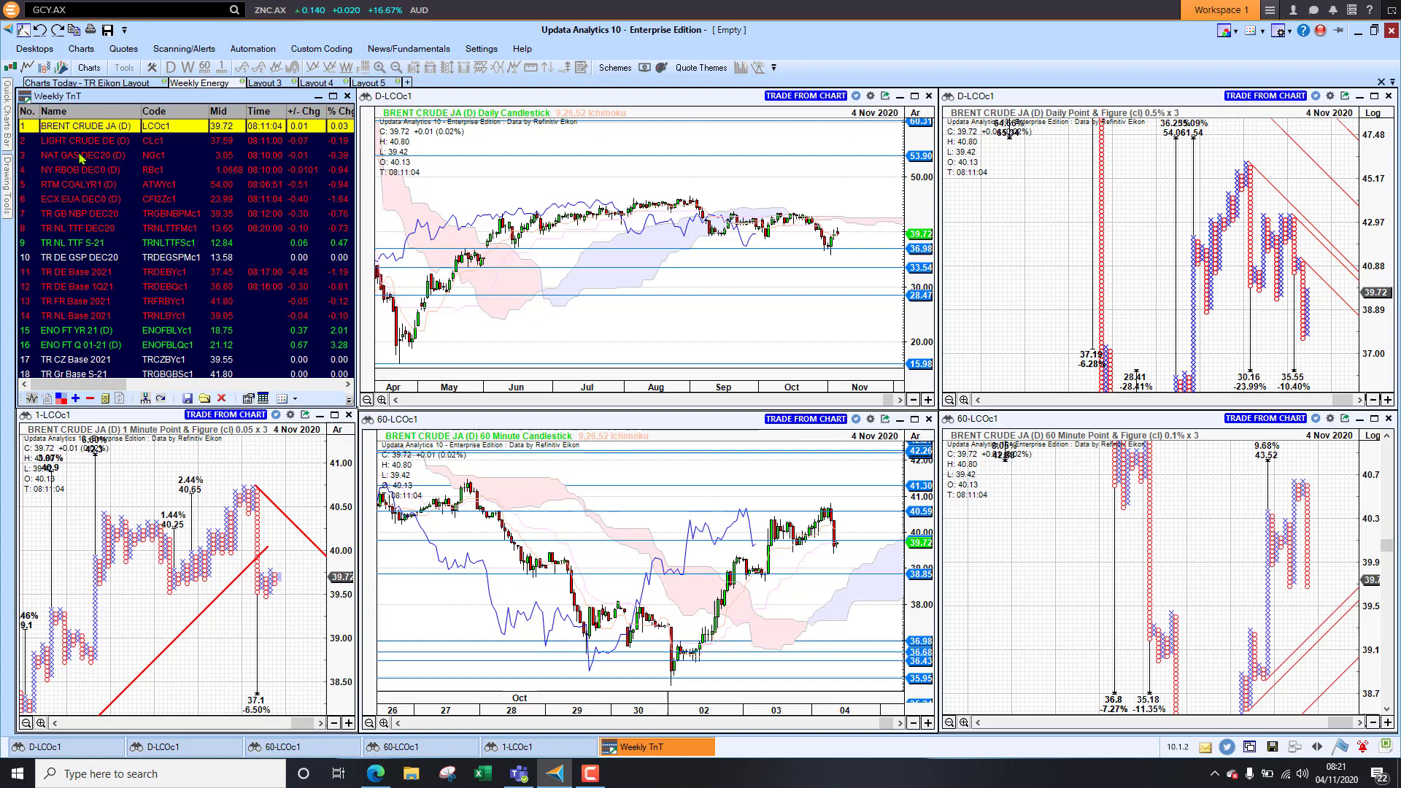
{"action": "left_click", "coordinate": [80, 155]}
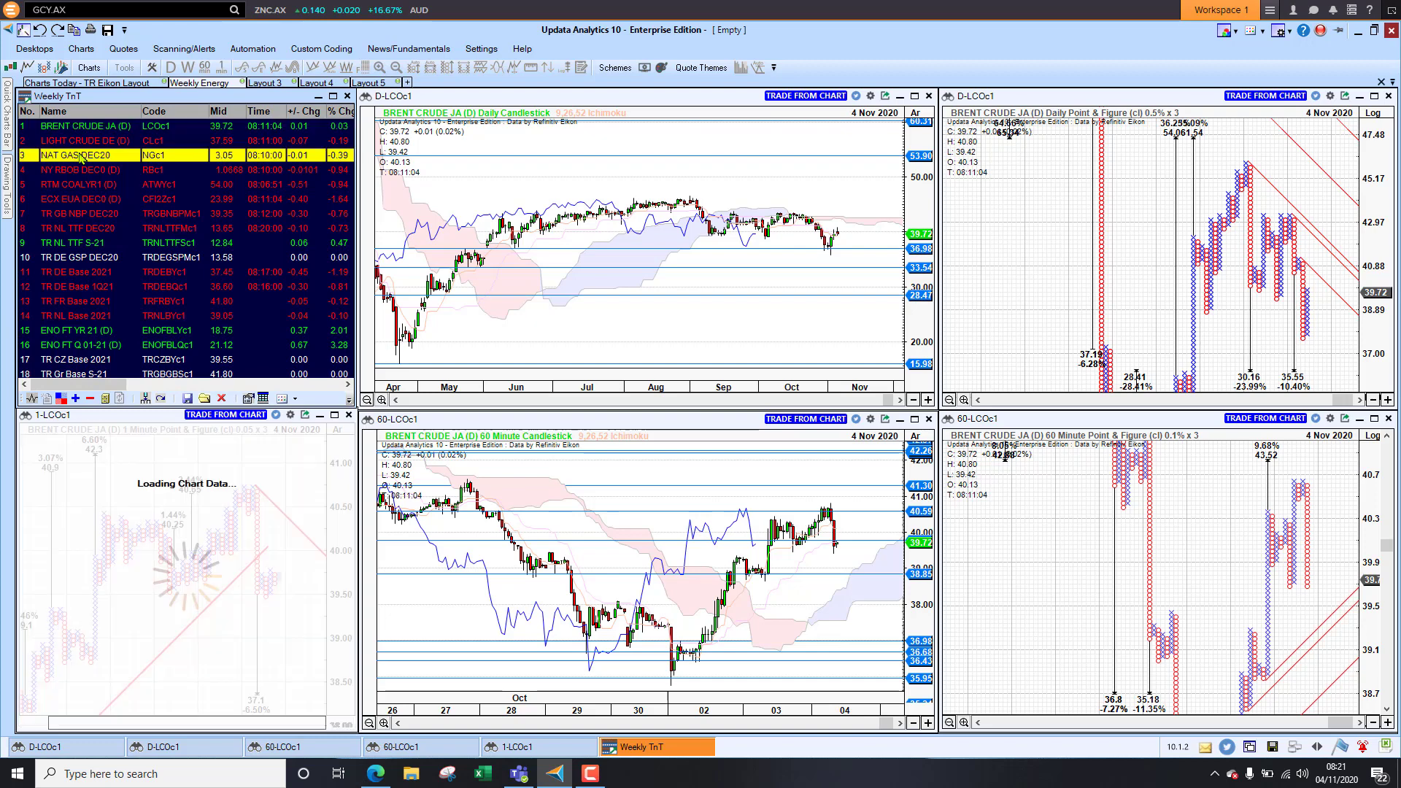
{"action": "left_click", "coordinate": [79, 153]}
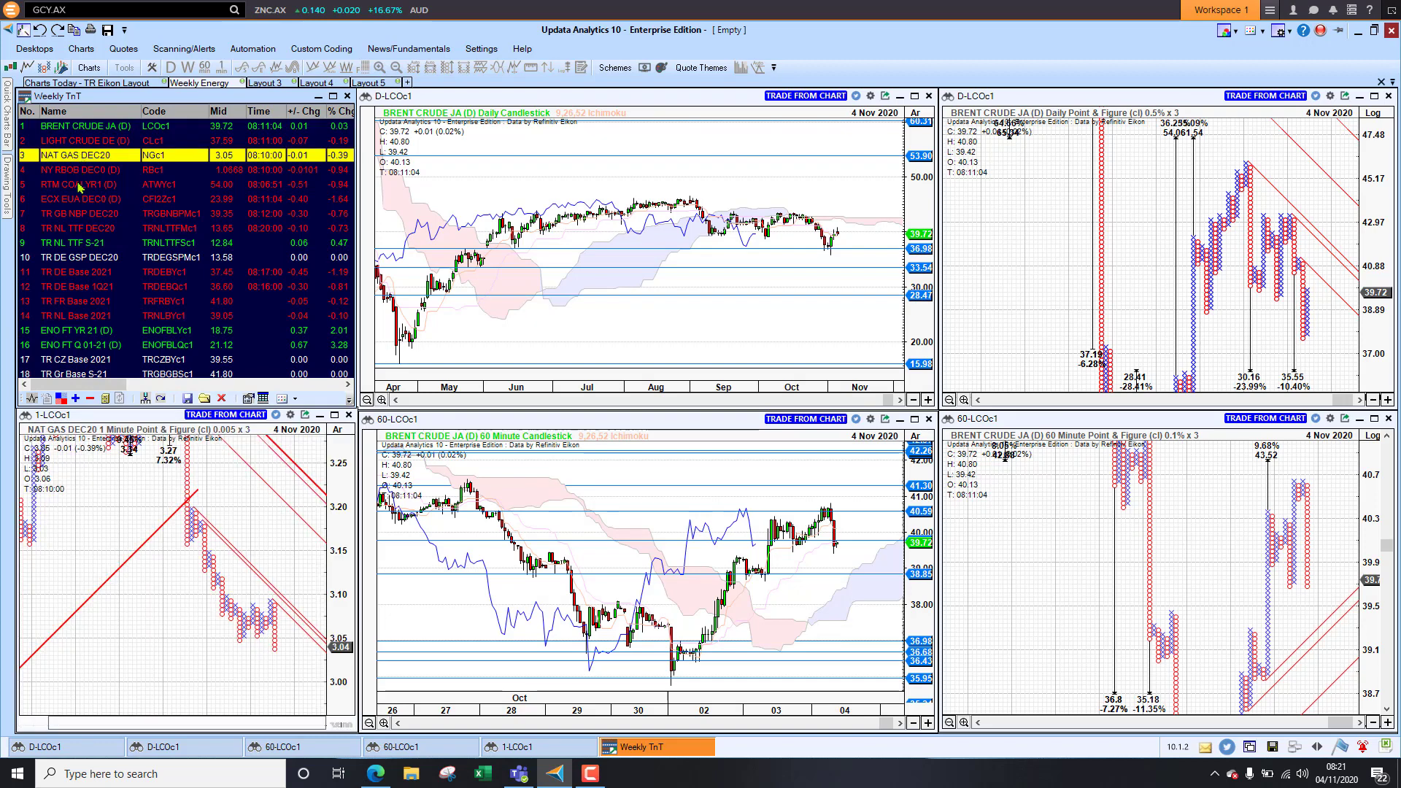